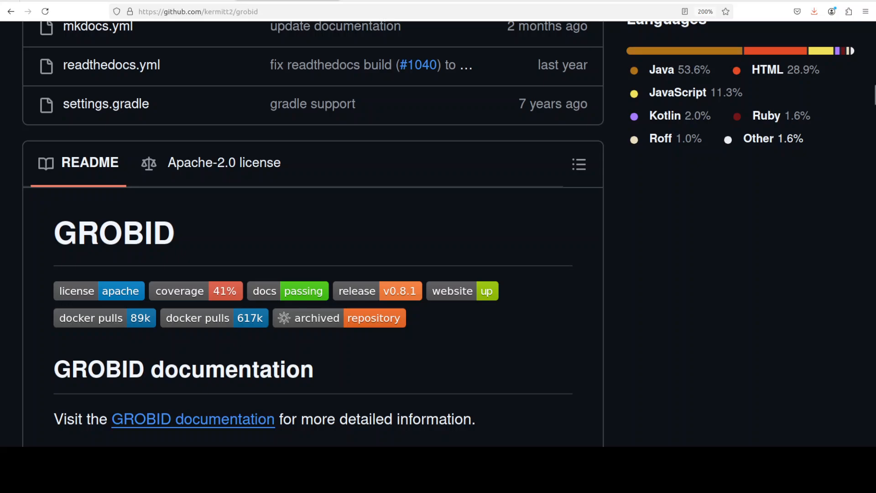
pyautogui.moveTo(114, 233)
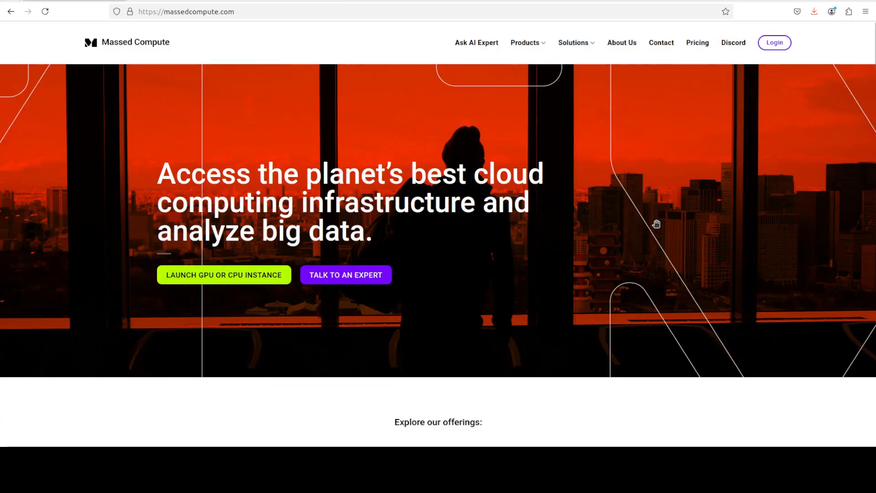
pyautogui.moveTo(607, 217)
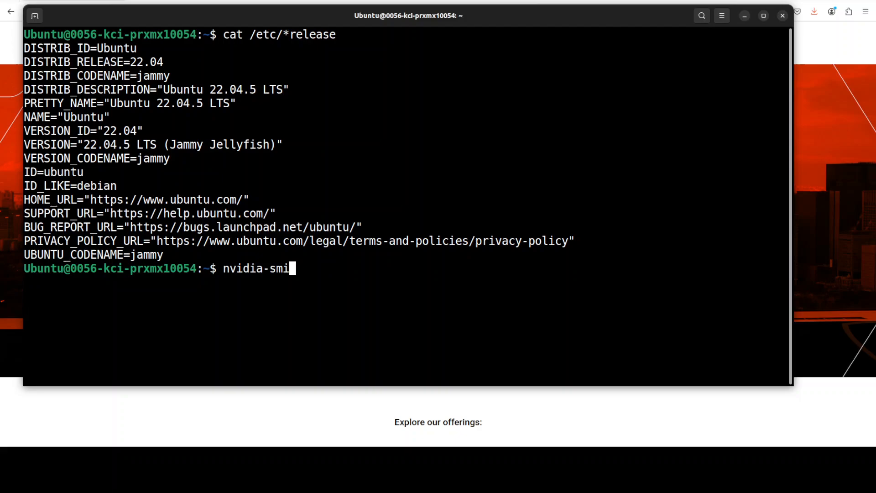
# Check GPU status and confirm Docker 27.4.0, then clear the terminal screen.
pyautogui.press('Return')
pyautogui.write('docker --version')
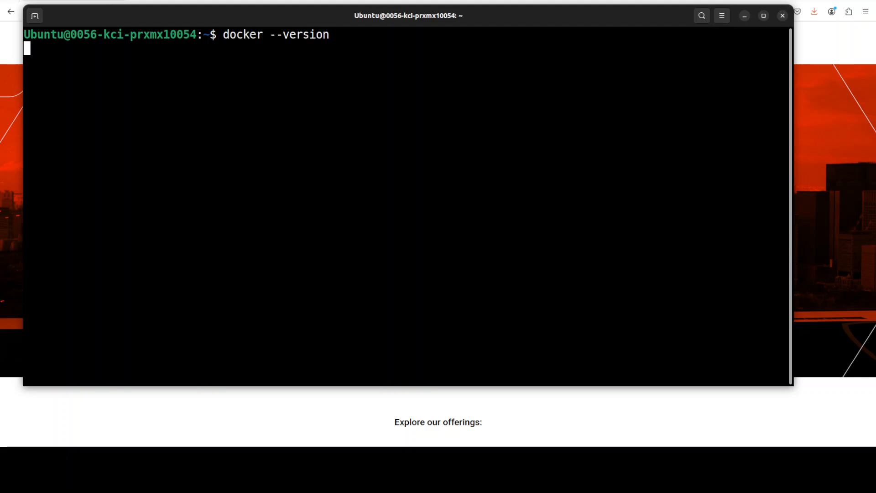
pyautogui.press('Return')
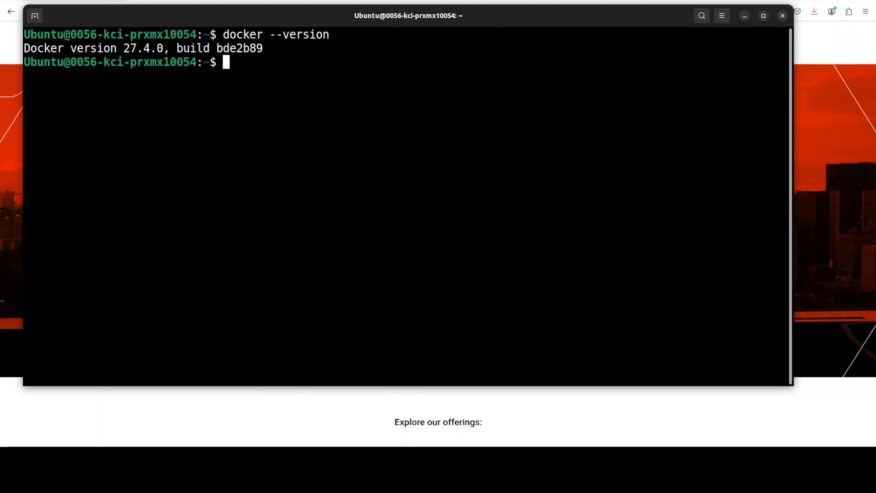
pyautogui.write('clear')
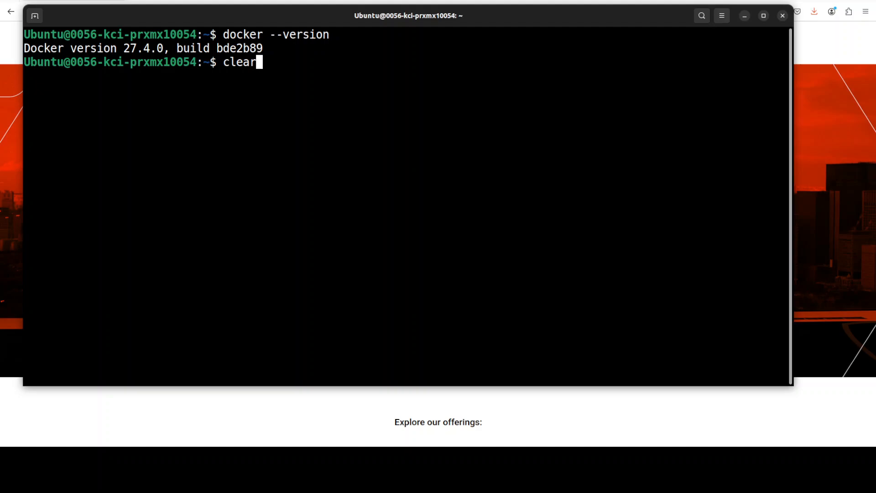
pyautogui.press('Return')
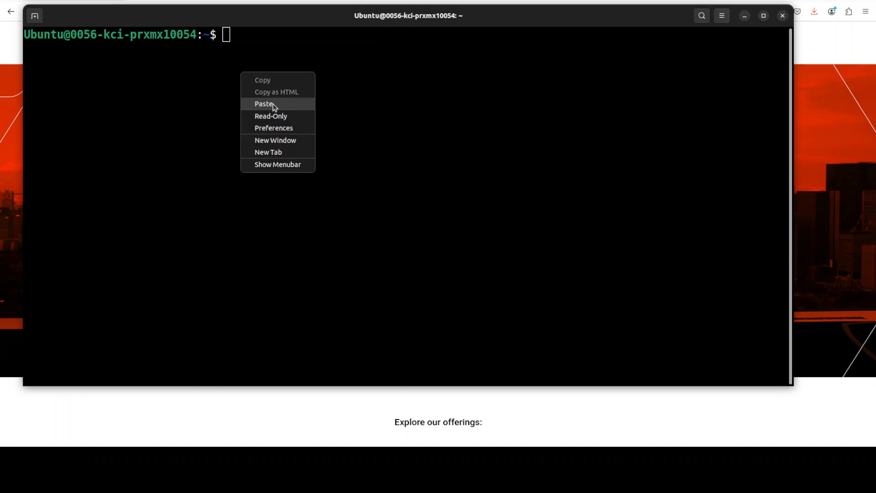
# Paste and run 'docker run -it -p 7860:7860 registry.hf.space/kermitt2-grobid:latest'.
pyautogui.click(264, 104)
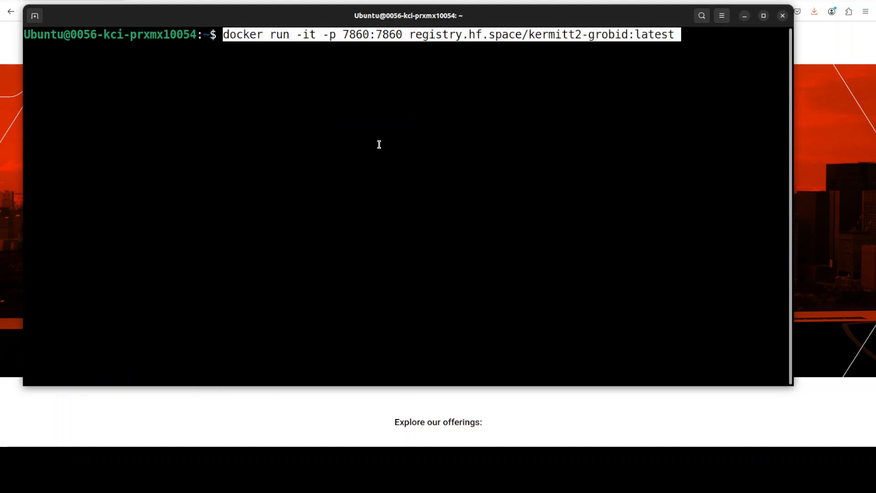
pyautogui.moveTo(573, 120)
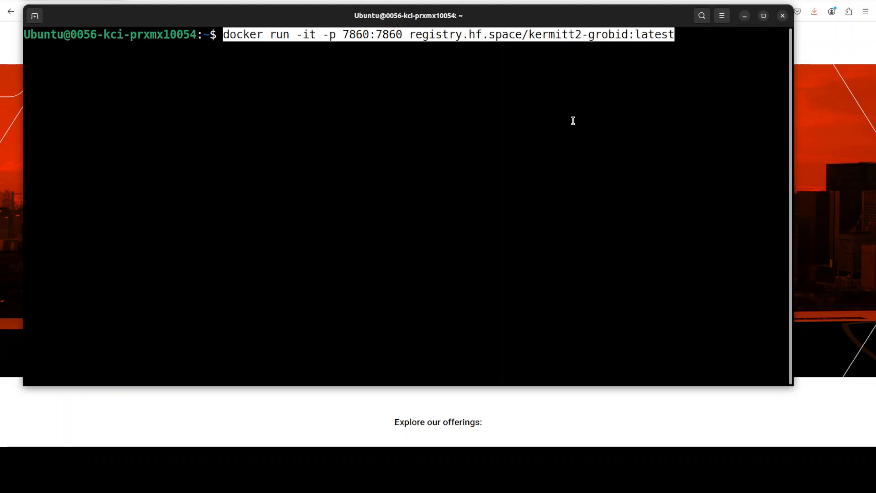
pyautogui.press('Return')
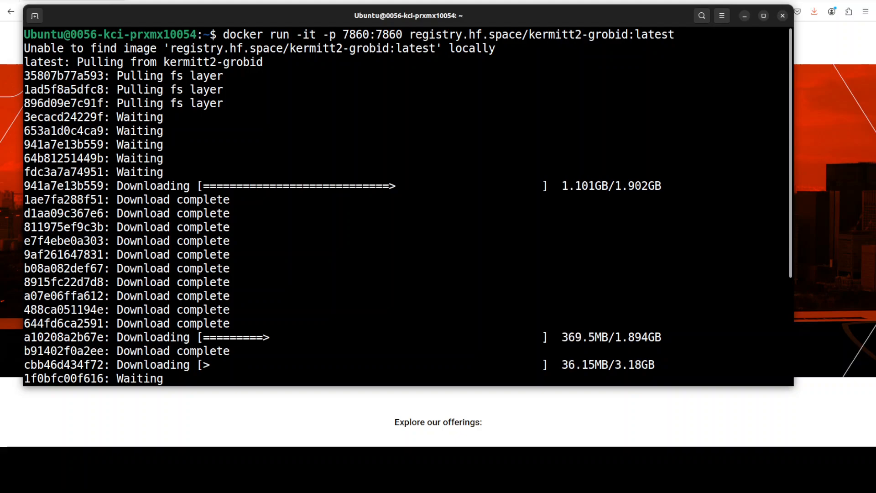
pyautogui.moveTo(528, 242)
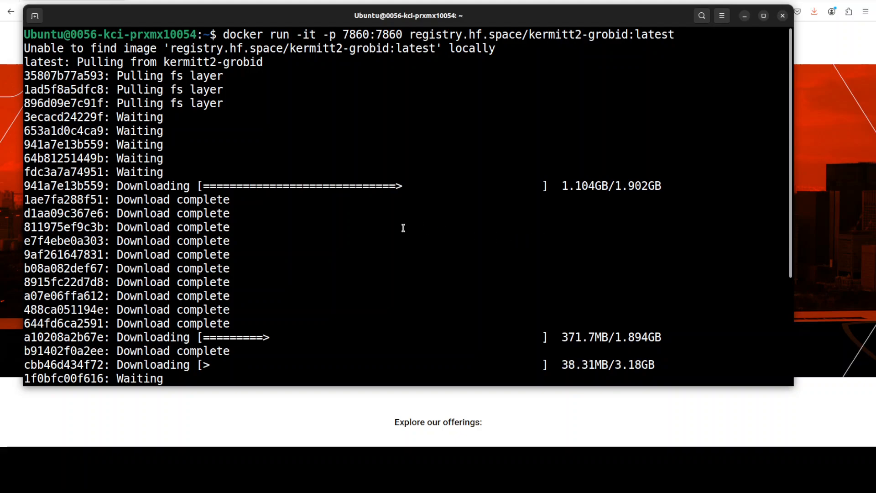
pyautogui.moveTo(469, 244)
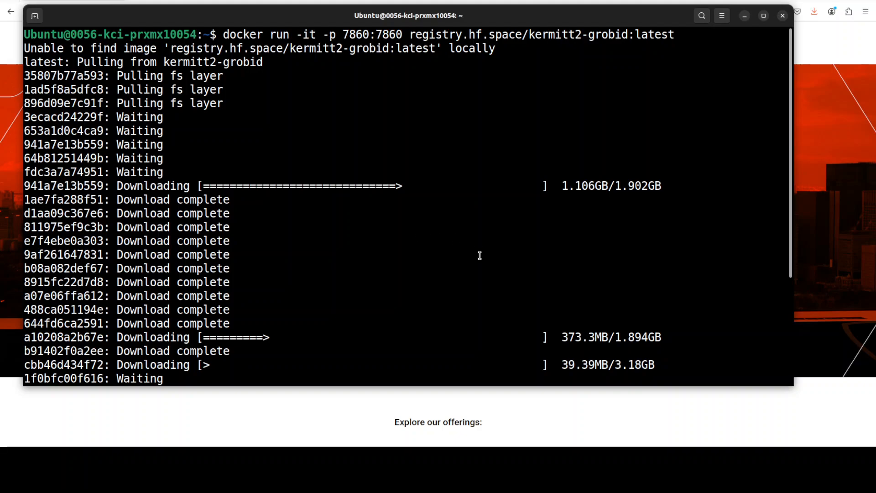
pyautogui.moveTo(539, 252)
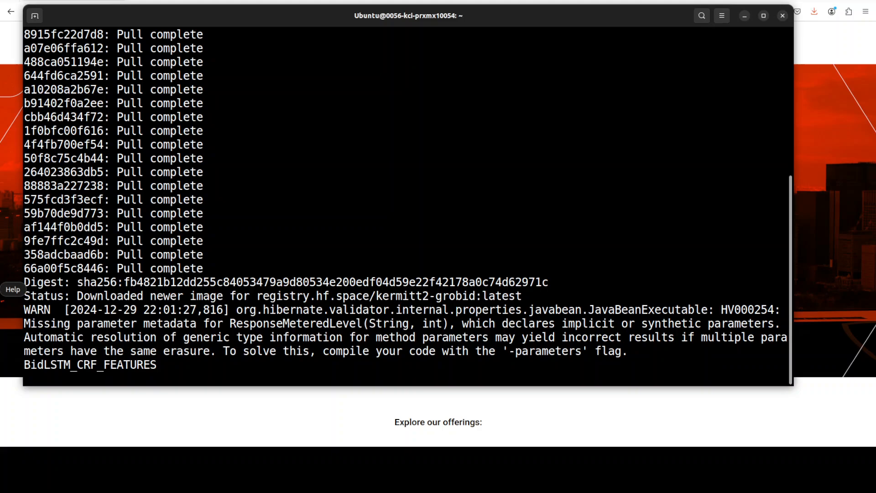
# Scroll through the pull and fulltext, segmentation, figure and table model-loading log.
pyautogui.scroll(-3)
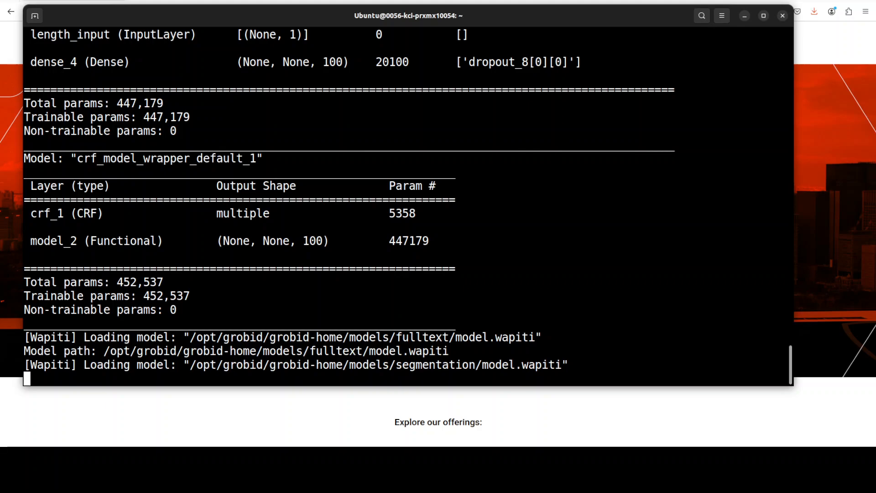
pyautogui.scroll(-3)
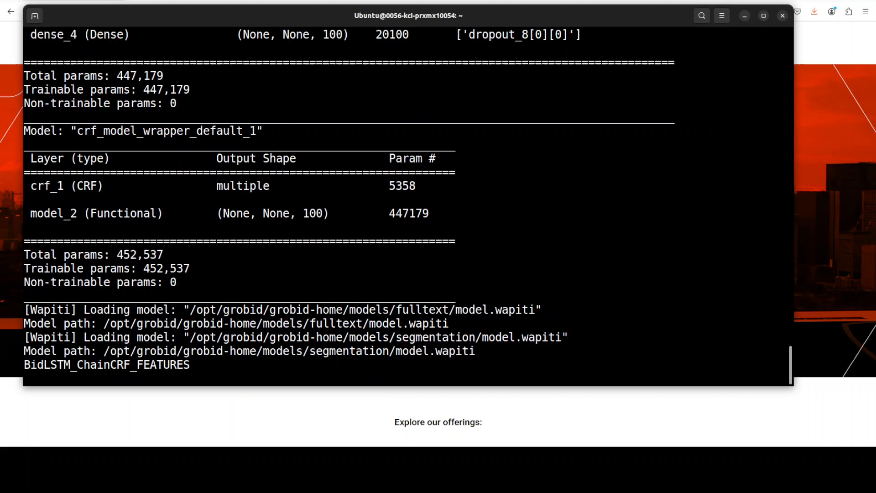
pyautogui.scroll(-3)
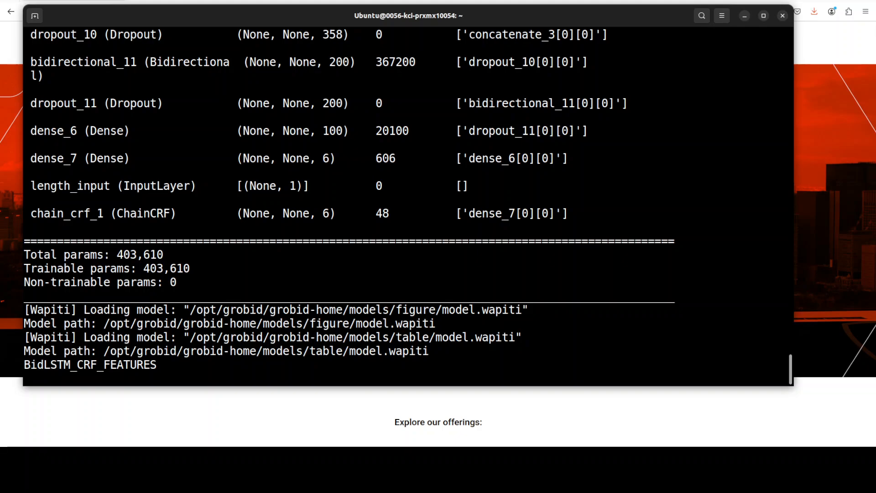
pyautogui.scroll(-3)
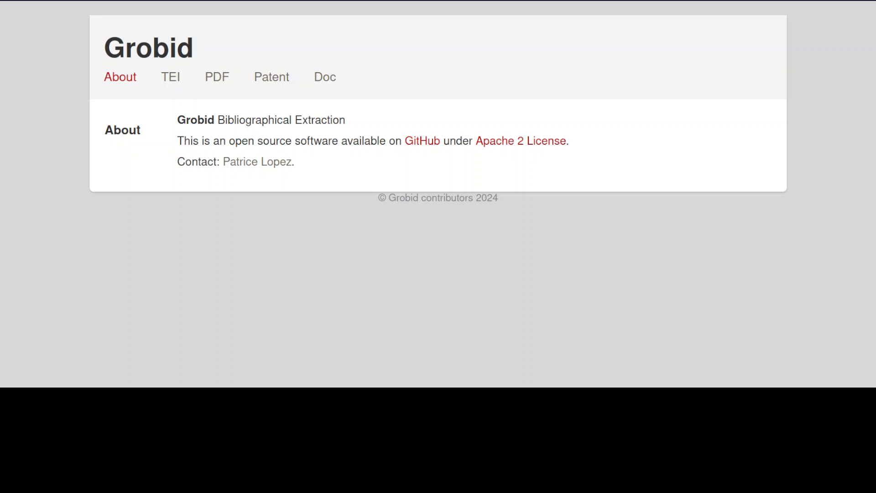
pyautogui.moveTo(120, 77)
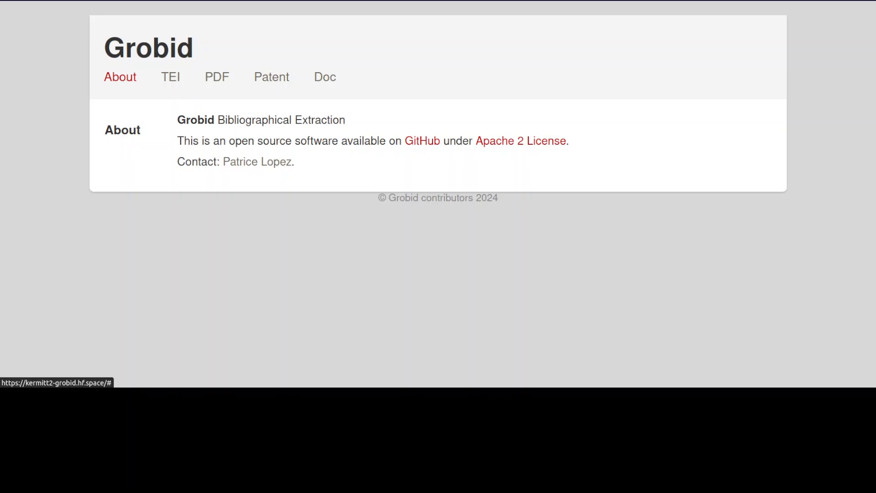
pyautogui.moveTo(324, 77)
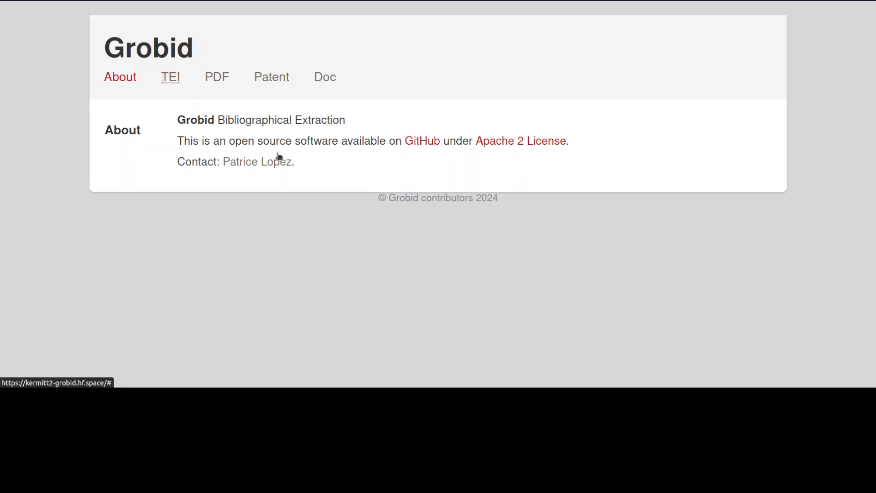
# Switch to the TEI tab showing the Process Header Document service.
pyautogui.click(170, 77)
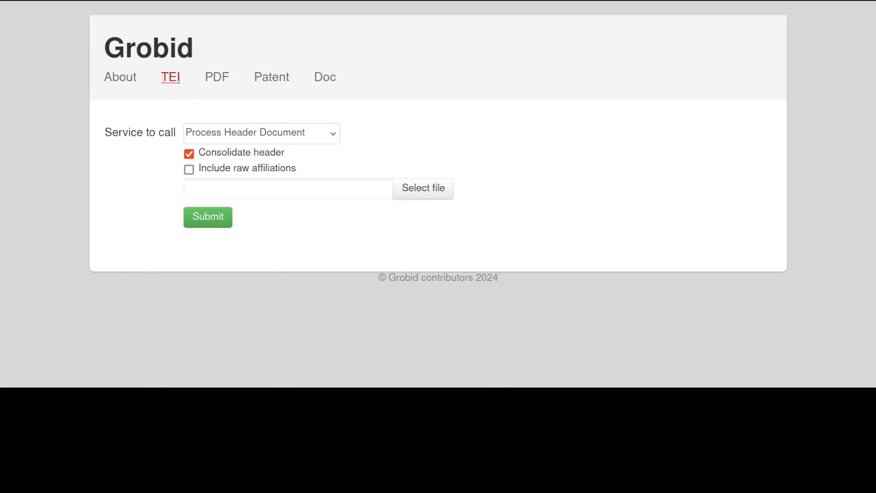
pyautogui.moveTo(271, 77)
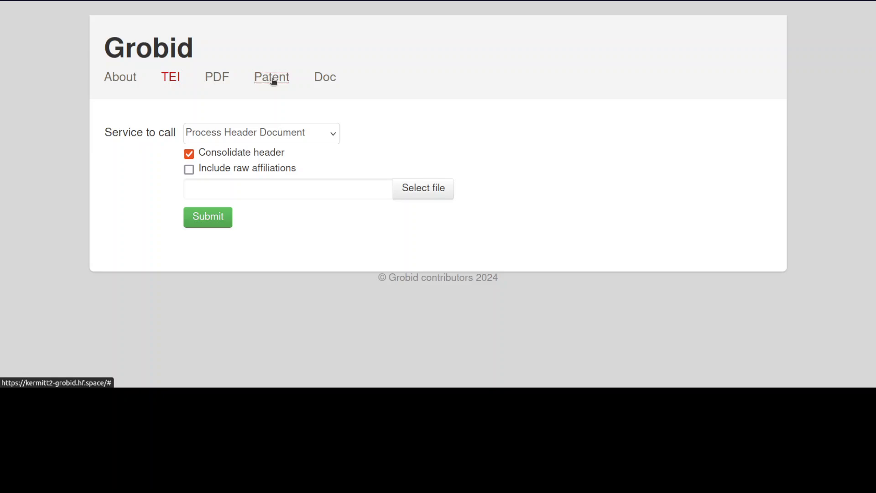
# Browse the Patent tab's citation extraction services, then show the Doc tab.
pyautogui.click(271, 77)
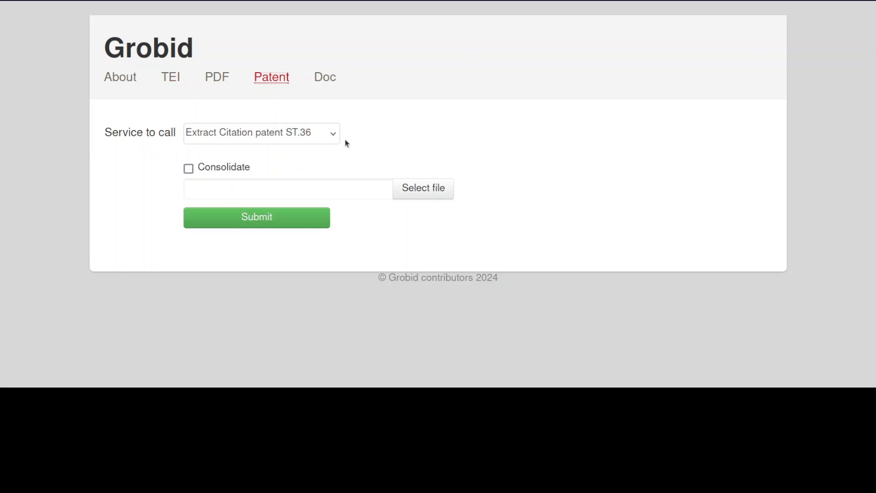
pyautogui.click(333, 132)
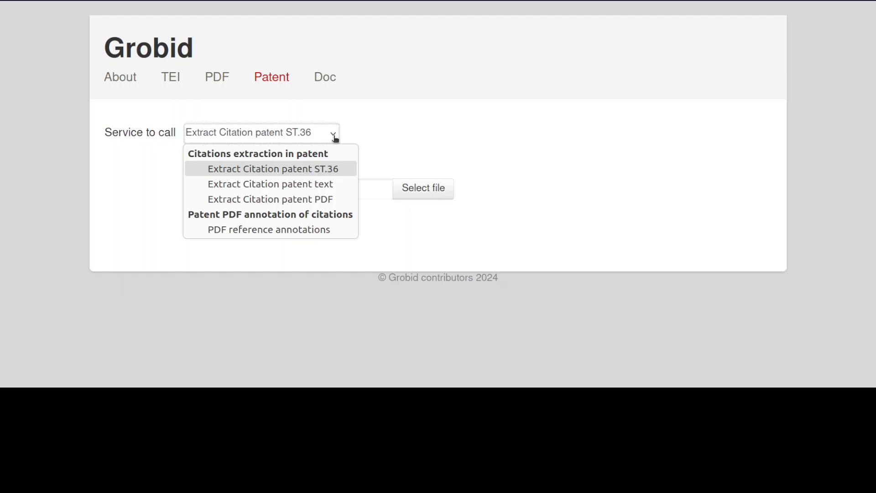
pyautogui.moveTo(270, 184)
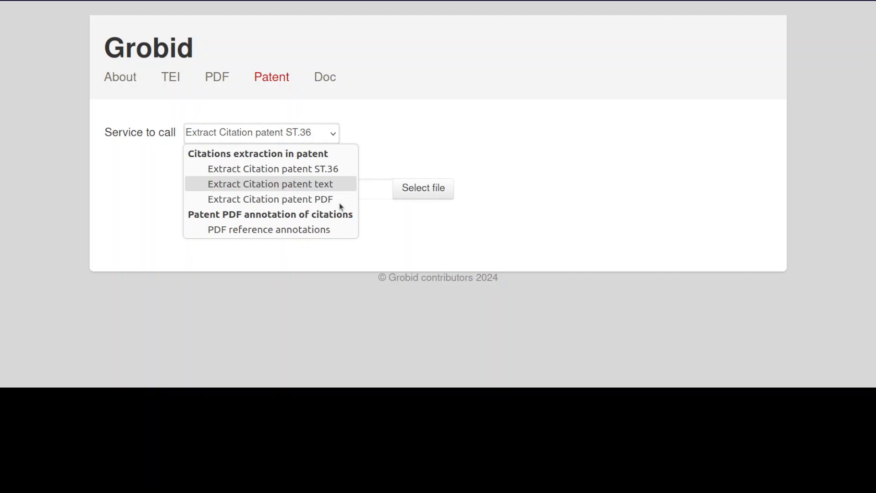
pyautogui.moveTo(343, 169)
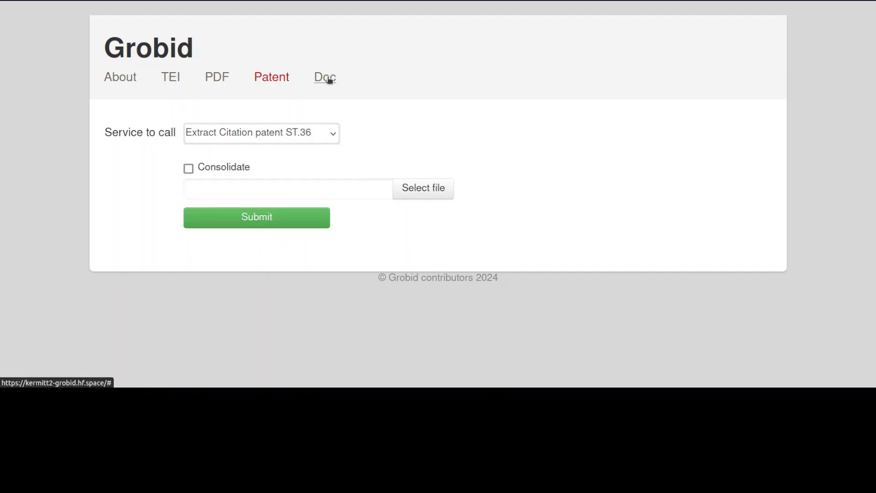
pyautogui.click(324, 76)
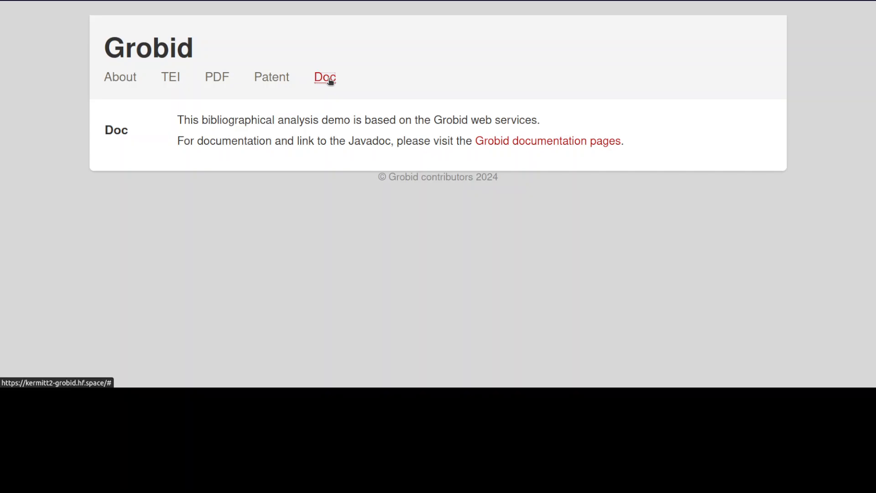
pyautogui.moveTo(331, 125)
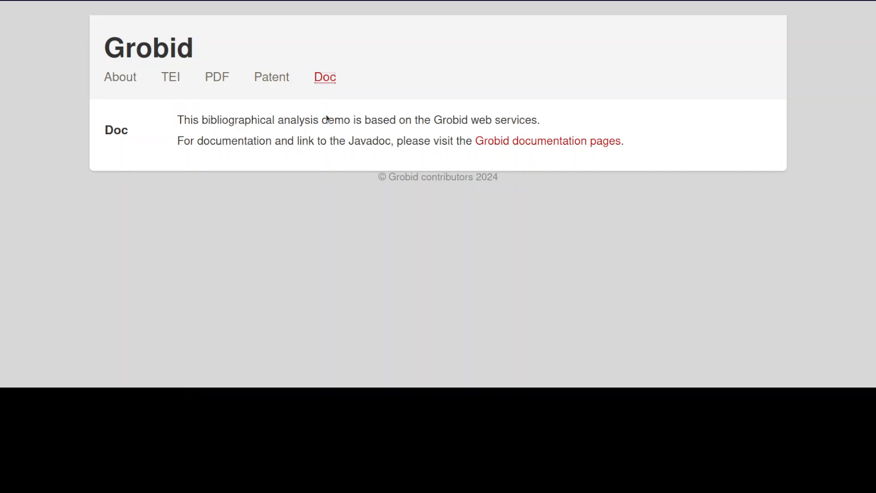
# Choose PDF reference annotations with figures and tables included and references consolidated.
pyautogui.click(217, 77)
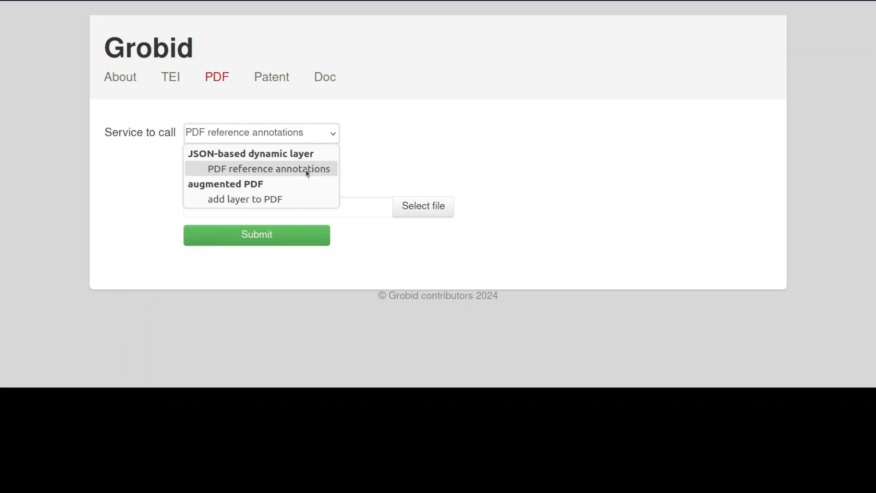
pyautogui.moveTo(318, 178)
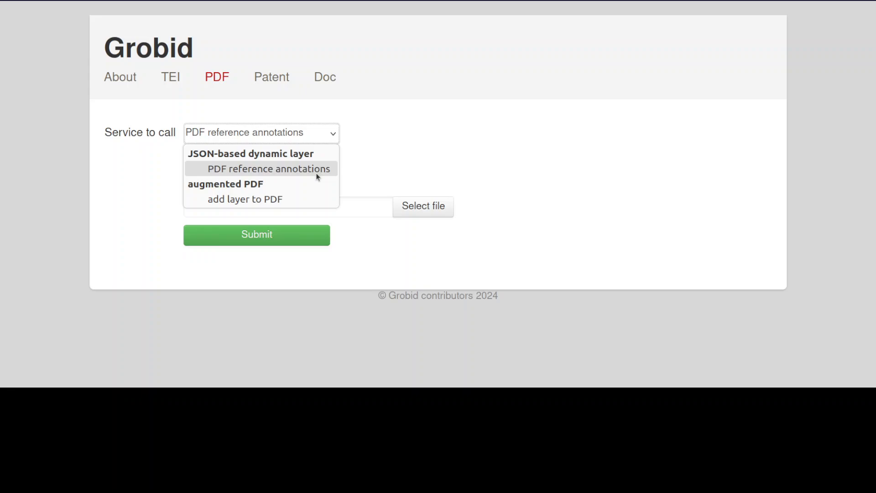
pyautogui.click(269, 168)
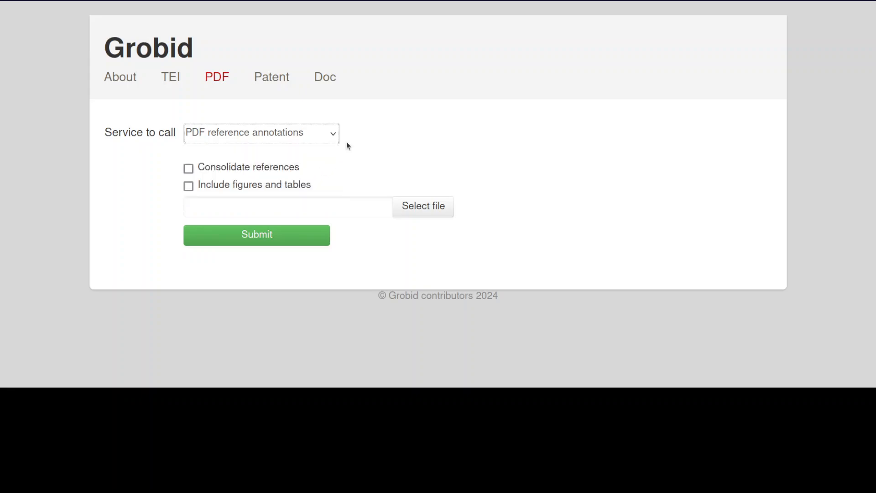
pyautogui.moveTo(355, 171)
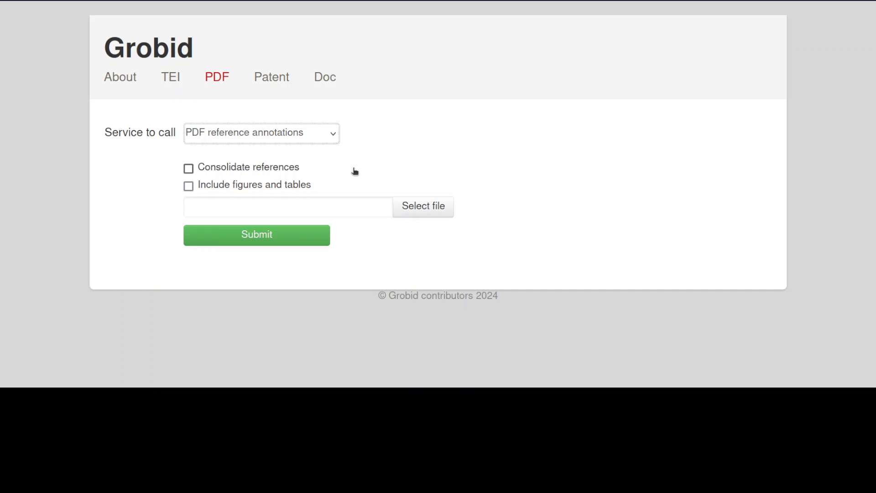
pyautogui.click(189, 186)
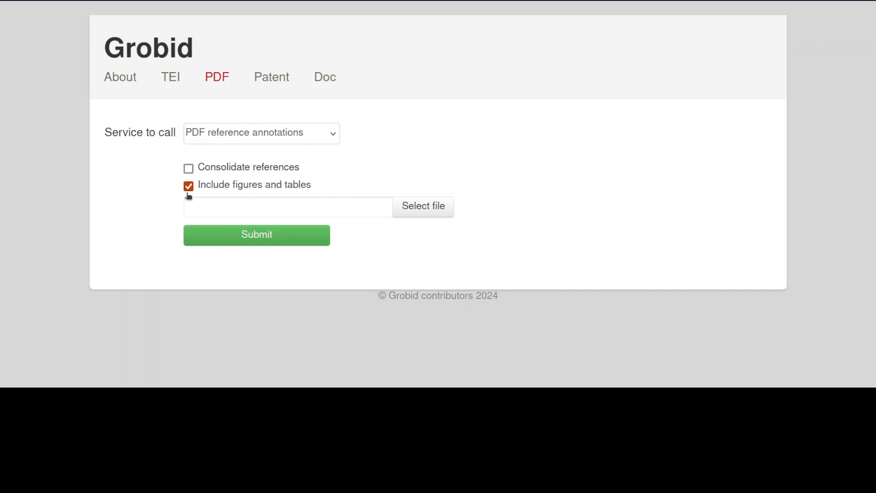
pyautogui.moveTo(230, 170)
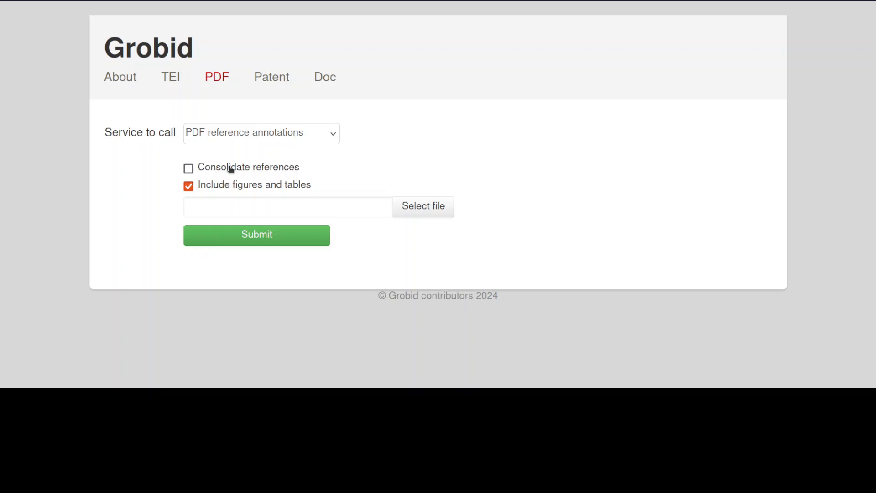
pyautogui.click(188, 168)
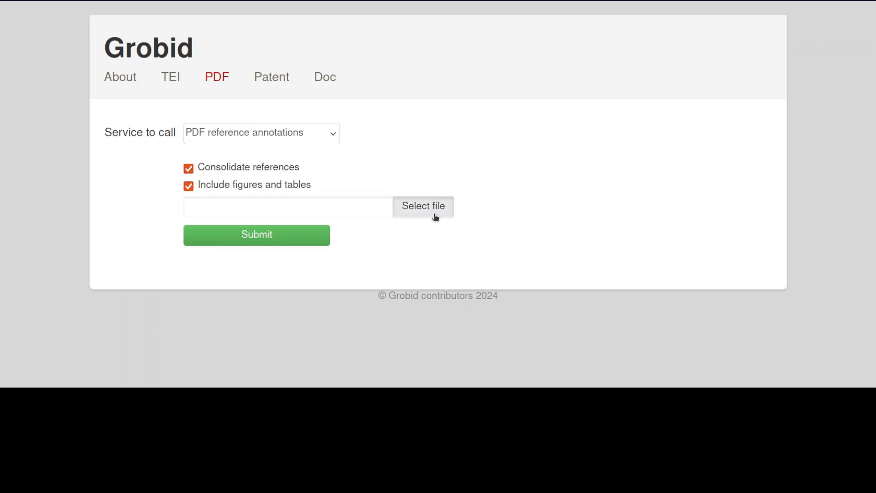
# Attach docling.pdf from Home > myfiles > mypdf.
pyautogui.click(423, 207)
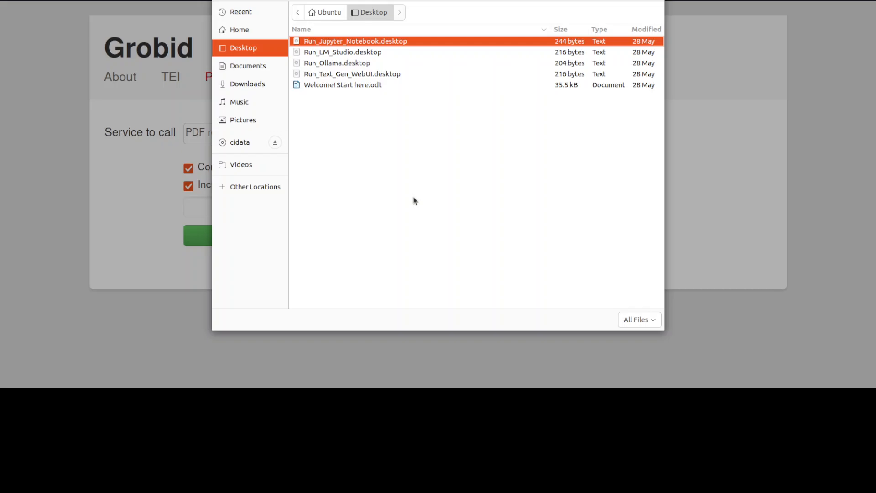
pyautogui.click(239, 29)
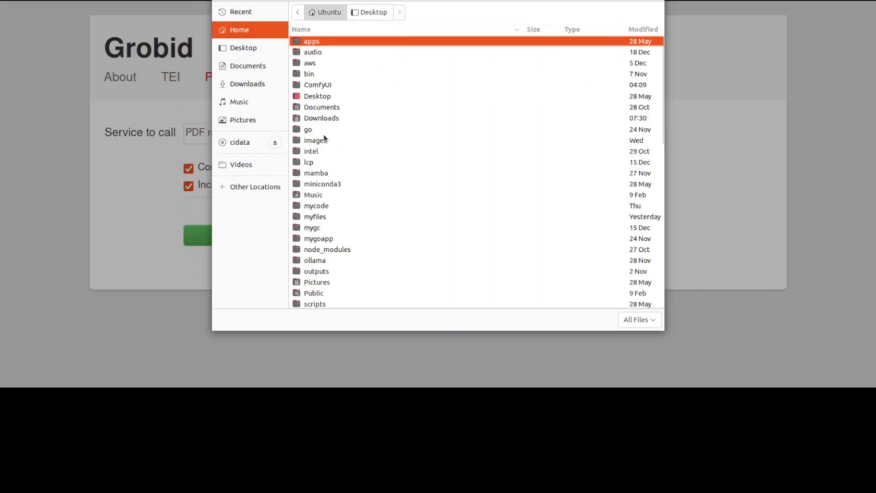
pyautogui.doubleClick(315, 217)
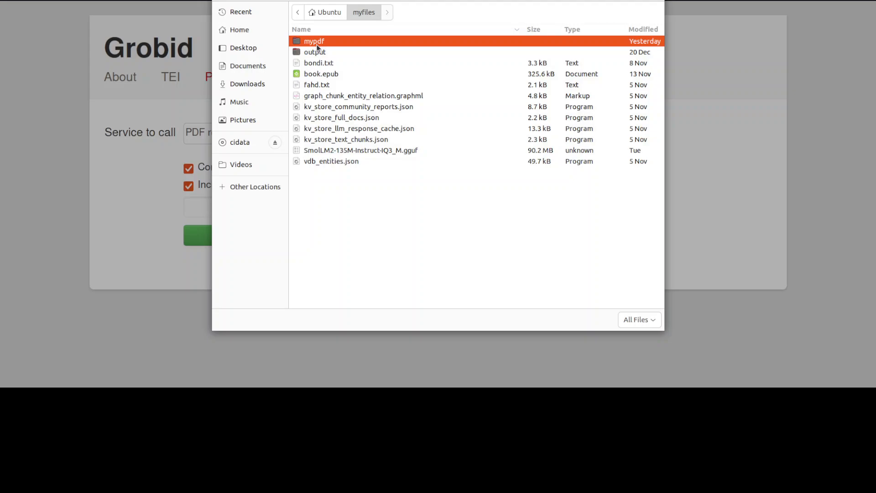
pyautogui.doubleClick(314, 40)
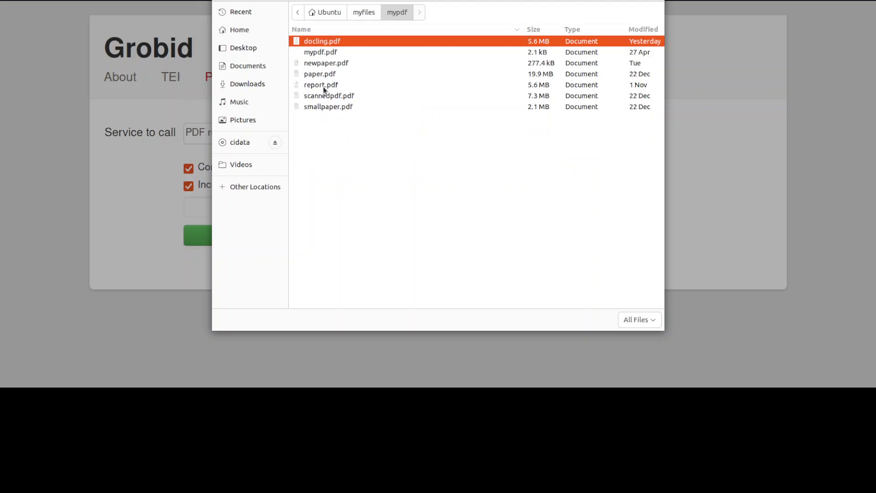
pyautogui.moveTo(324, 44)
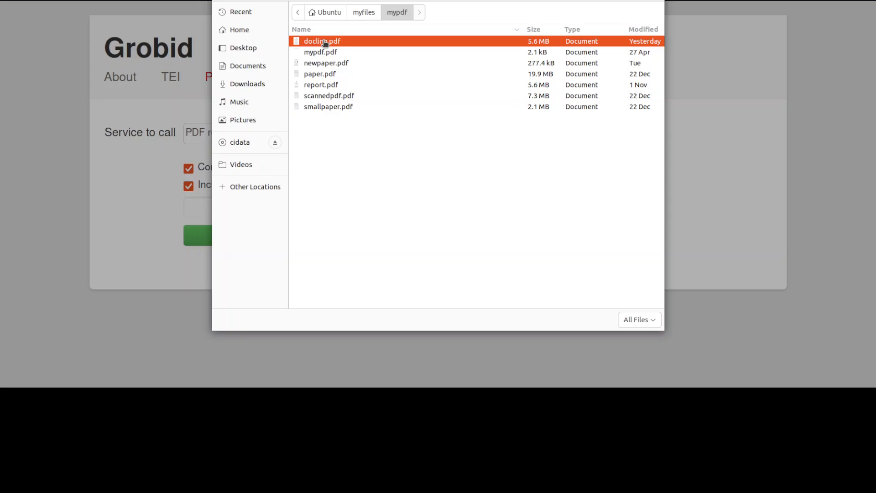
pyautogui.doubleClick(321, 41)
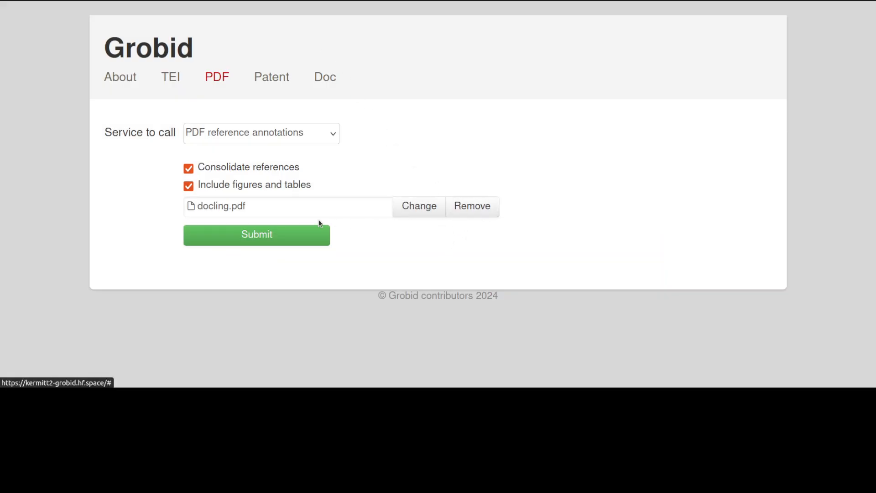
pyautogui.moveTo(438, 178)
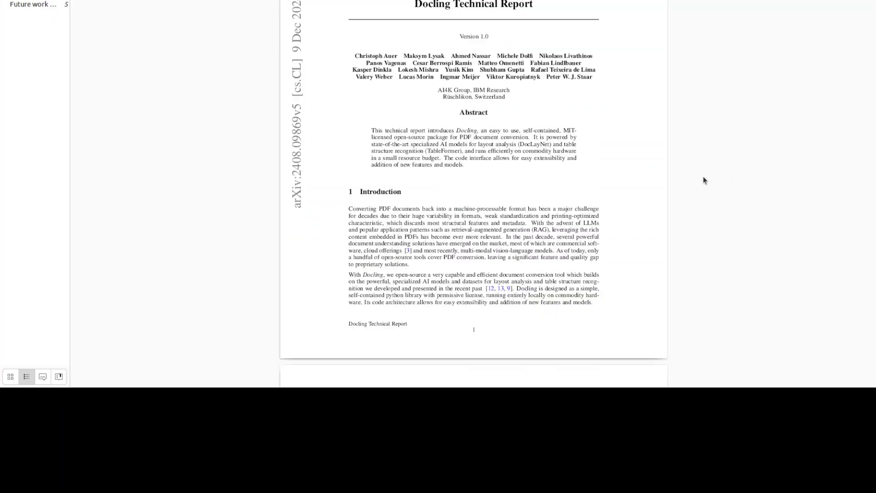
pyautogui.scroll(-3)
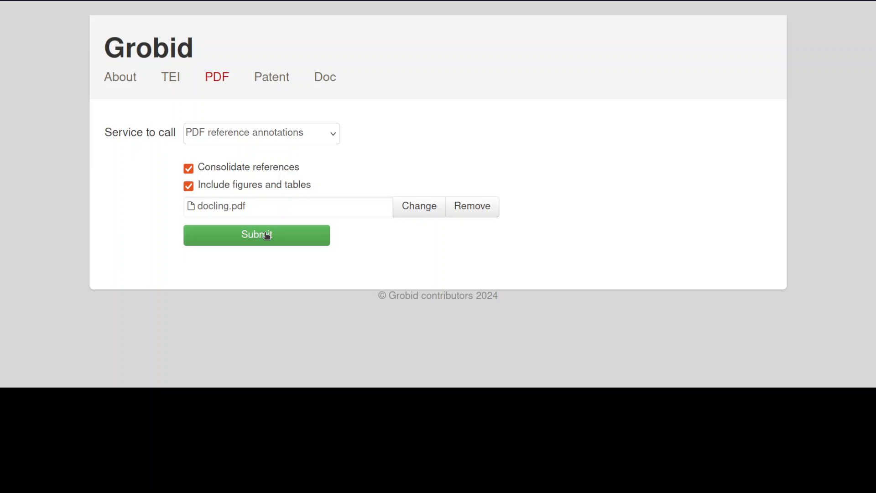
# Submit docling.pdf to display the annotated Docling Technical Report, page 1 of 9.
pyautogui.click(256, 234)
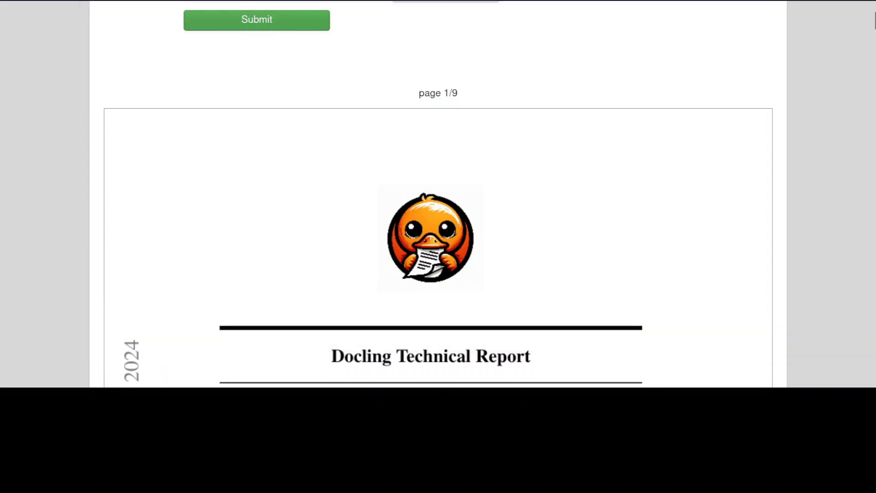
# Scroll through the annotated report's boxed citations and underlined References section.
pyautogui.scroll(-3)
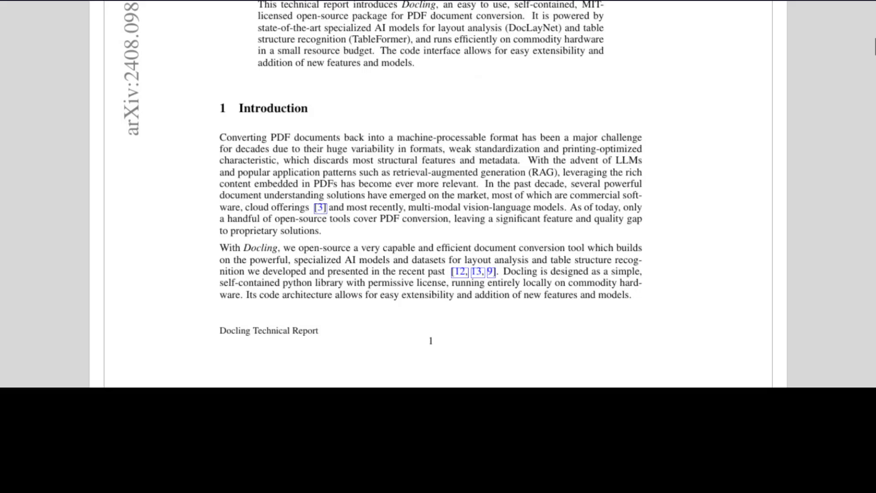
pyautogui.scroll(-3)
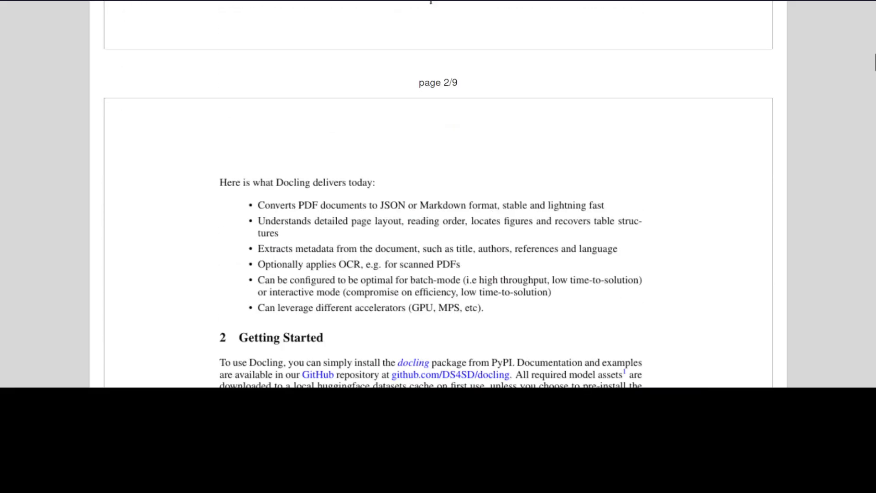
pyautogui.scroll(-3)
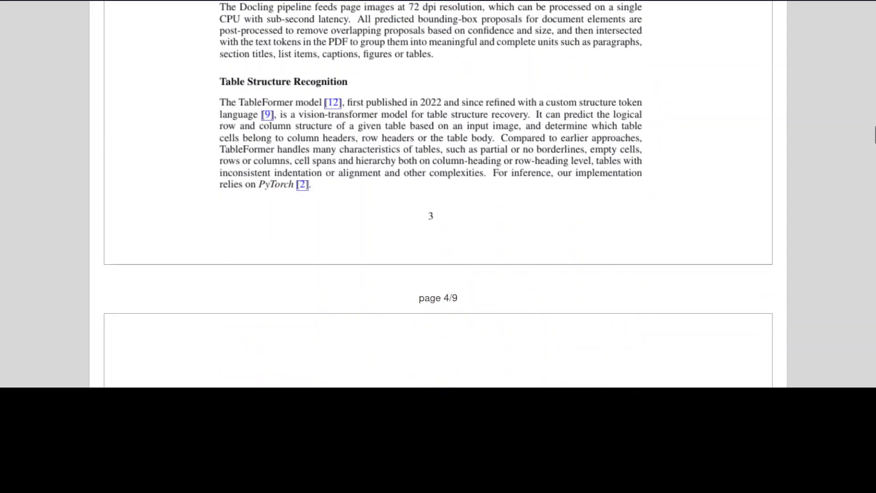
pyautogui.scroll(-3)
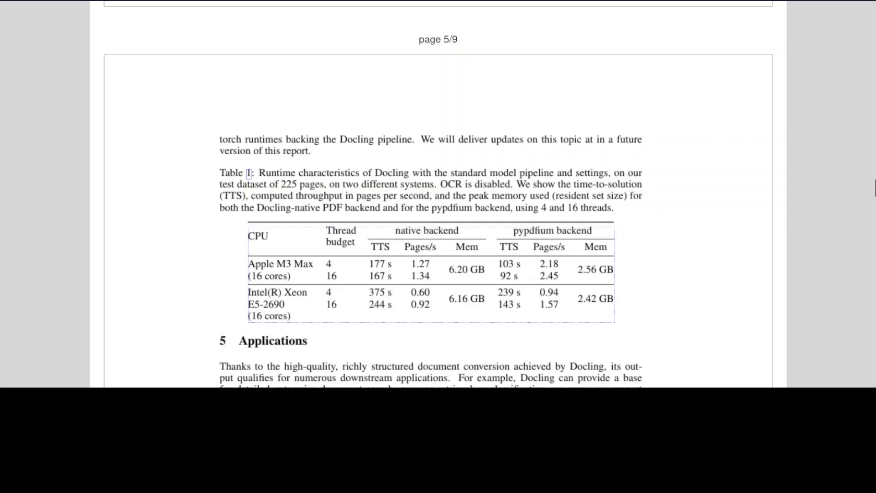
pyautogui.scroll(-3)
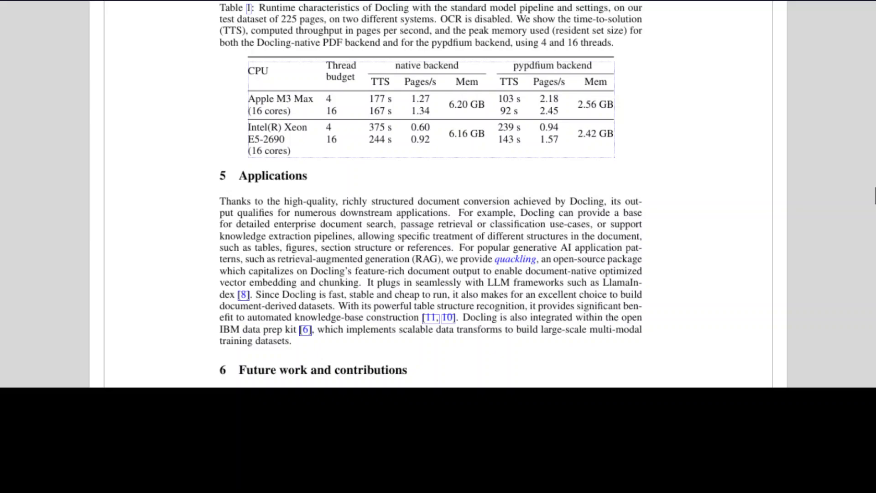
pyautogui.scroll(-3)
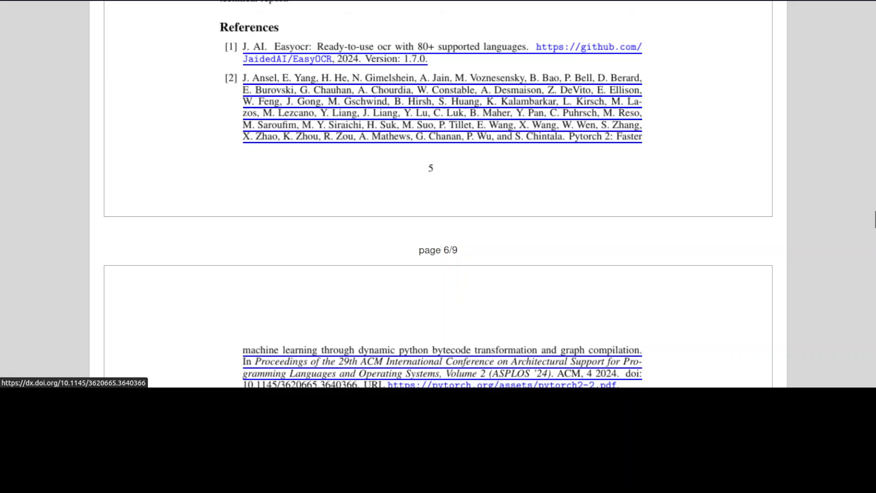
pyautogui.scroll(-3)
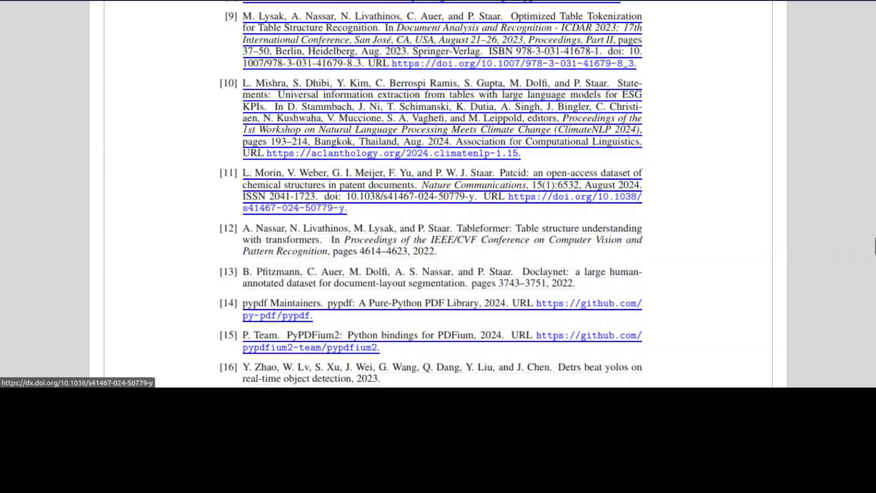
pyautogui.scroll(3)
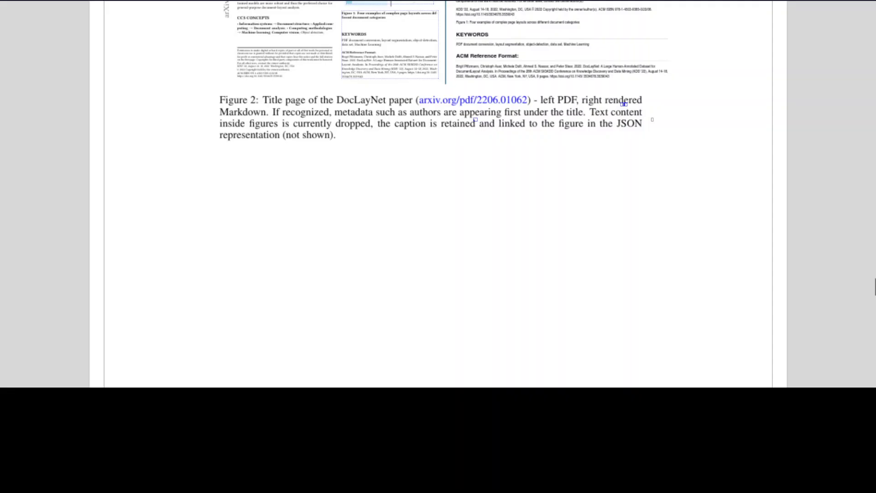
pyautogui.scroll(-3)
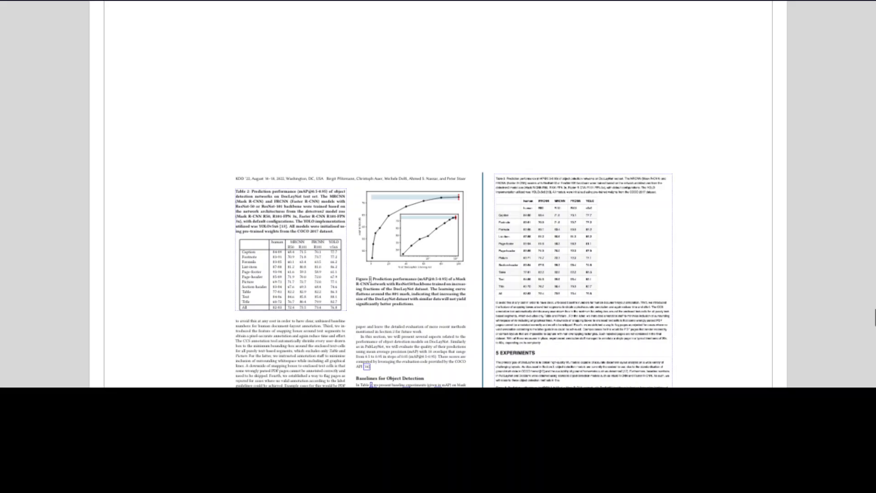
pyautogui.scroll(-3)
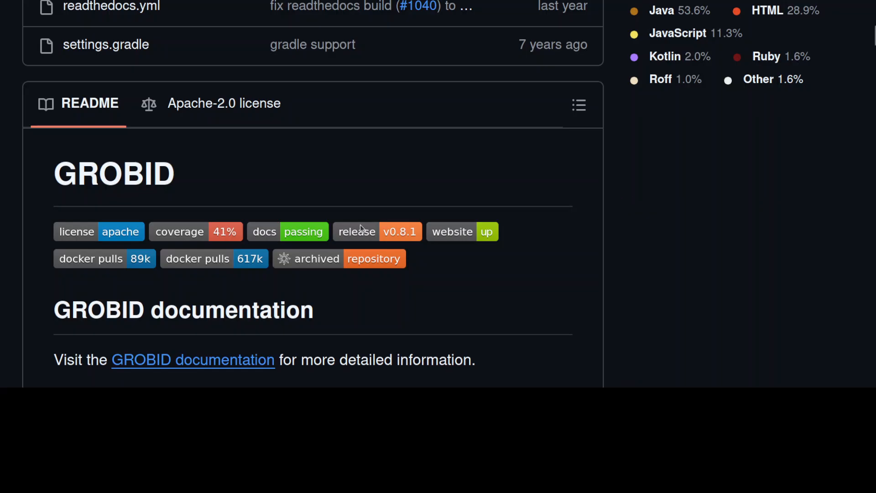
pyautogui.moveTo(749, 254)
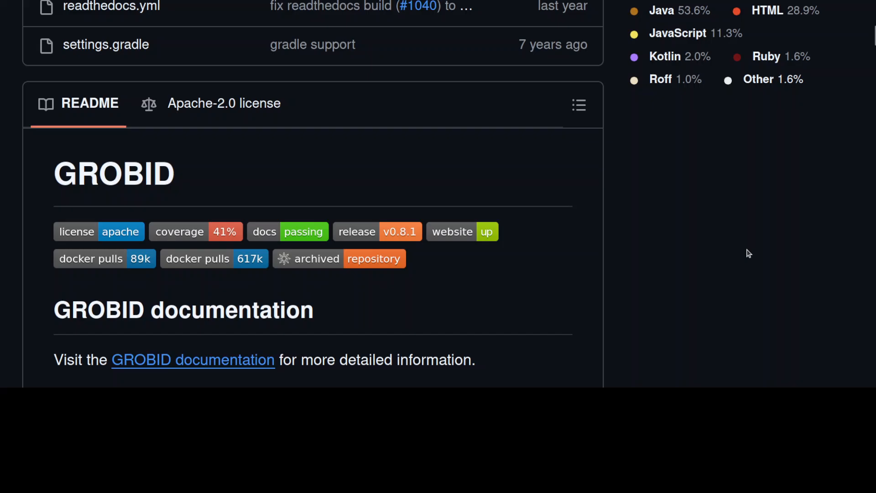
pyautogui.moveTo(735, 251)
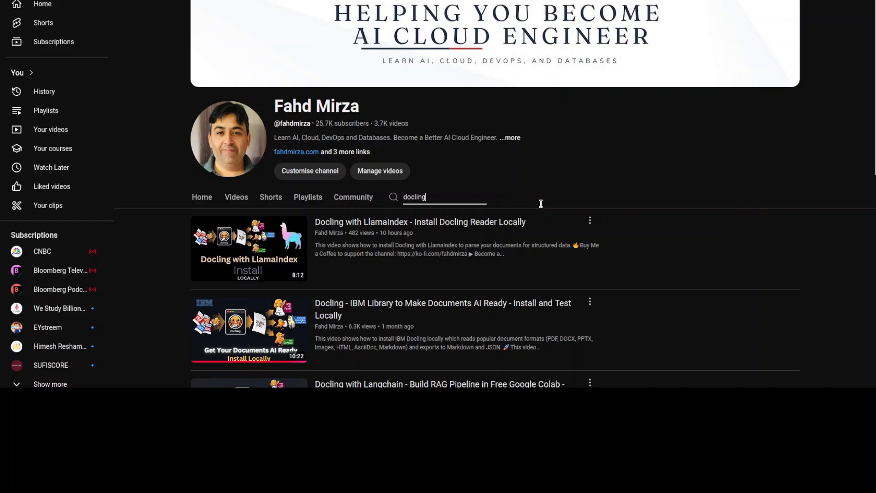
pyautogui.moveTo(249, 329)
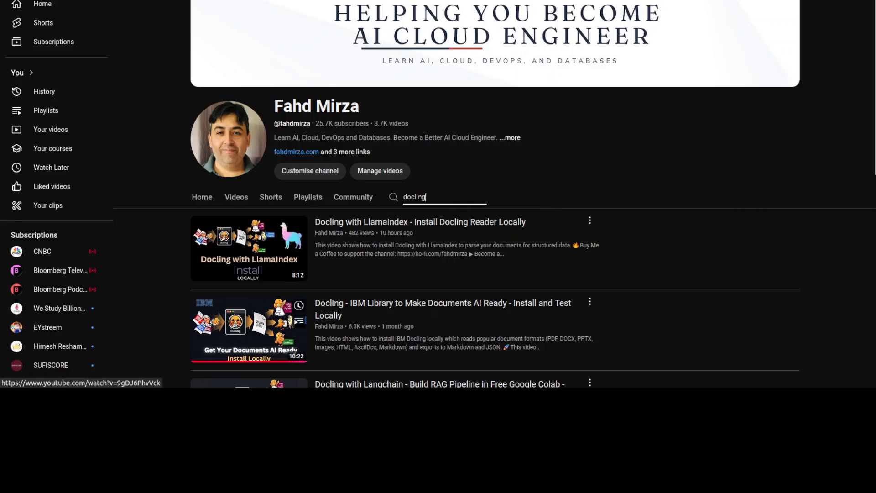
pyautogui.moveTo(727, 308)
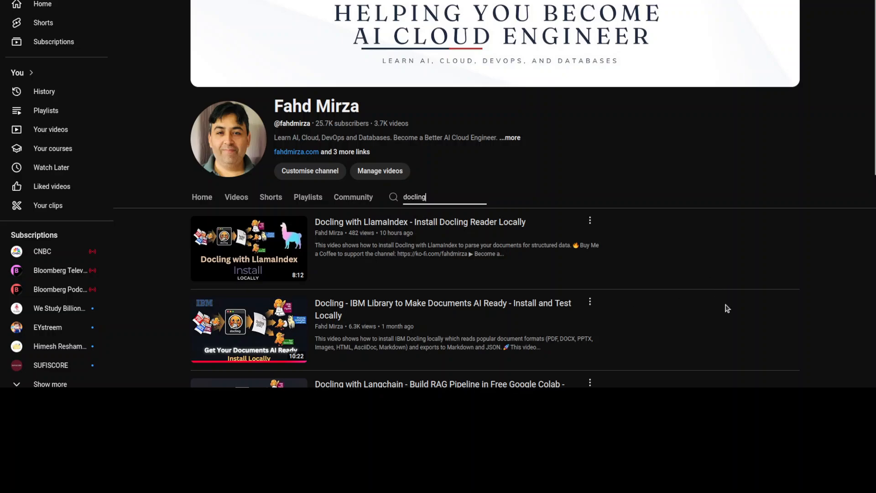
pyautogui.moveTo(287, 124)
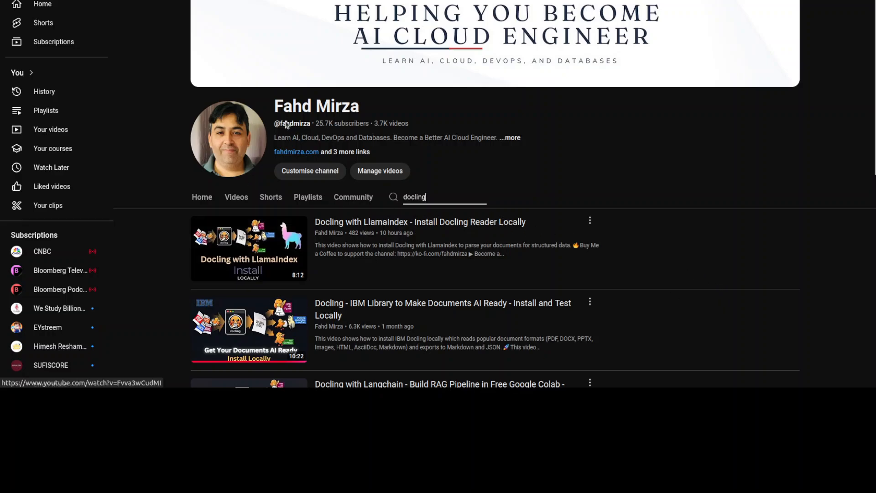
pyautogui.moveTo(593, 175)
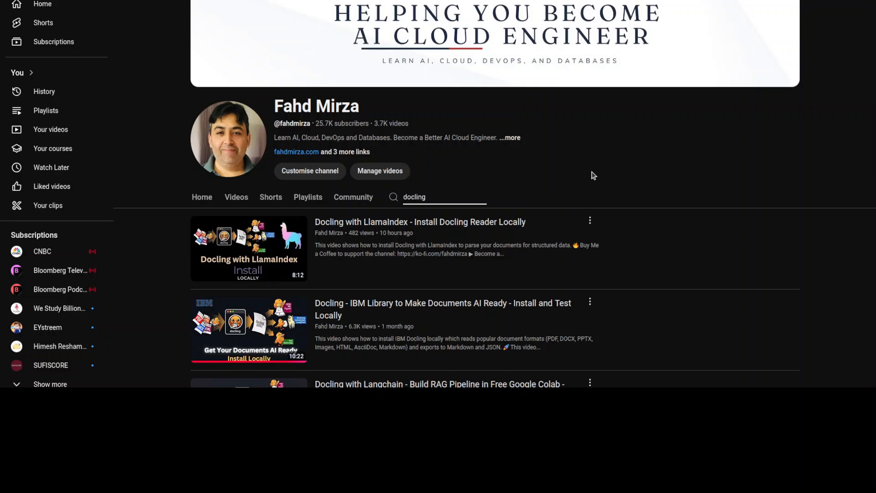
pyautogui.moveTo(42, 255)
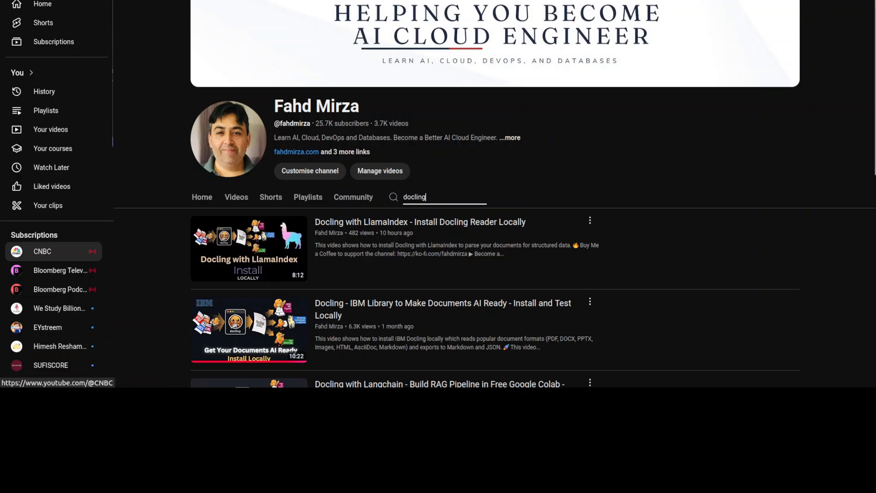